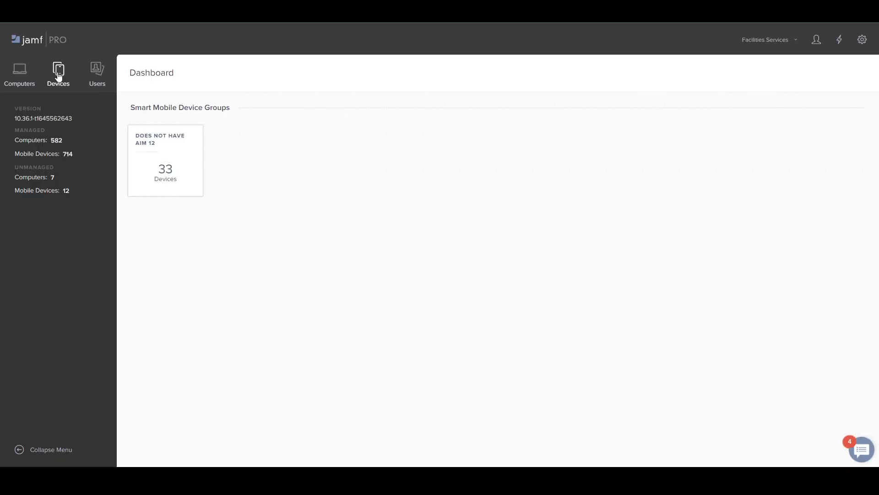
- Run a blank mobile device search listing all 112 devices
left_click(57, 73)
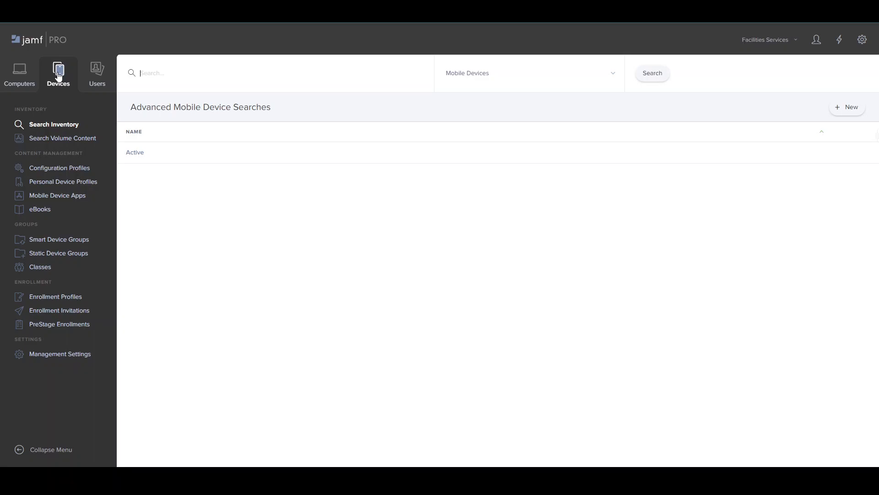
mouse_move(37, 126)
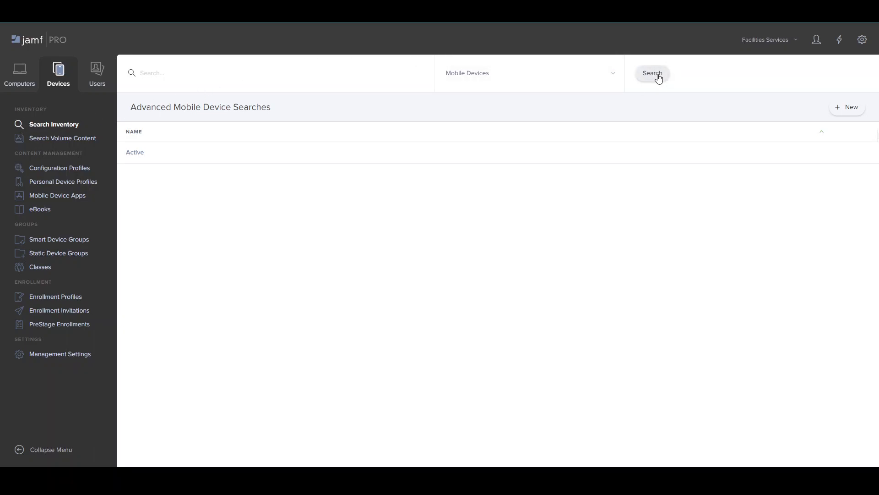
left_click(652, 73)
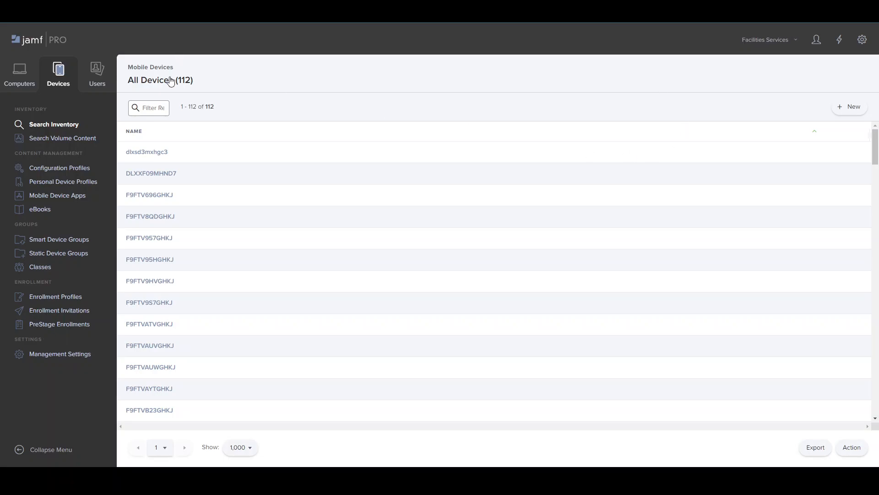
mouse_move(195, 348)
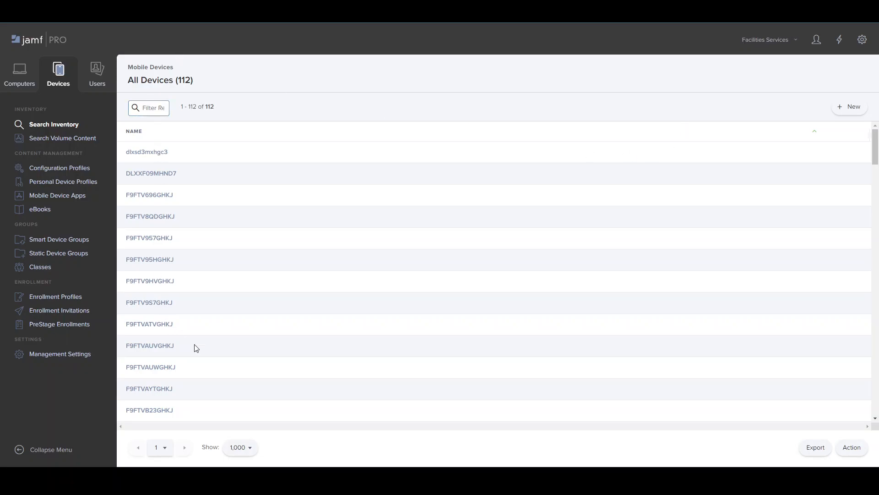
scroll("down", 3)
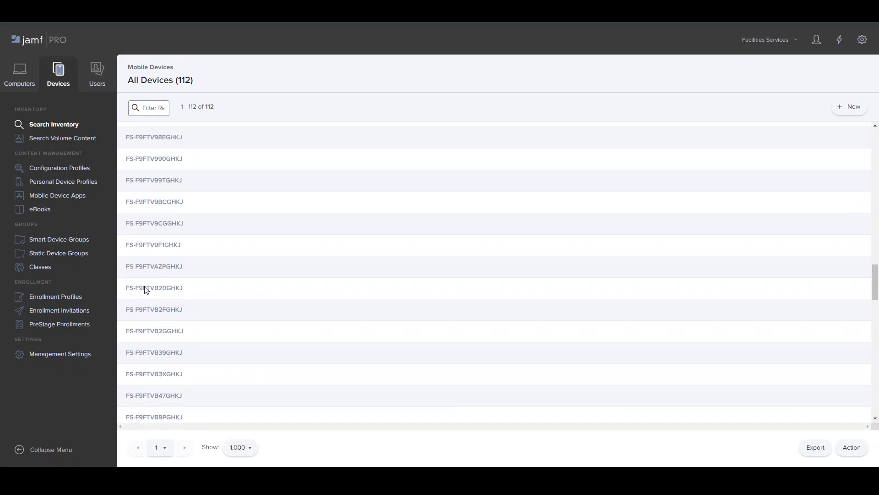
left_click(163, 108)
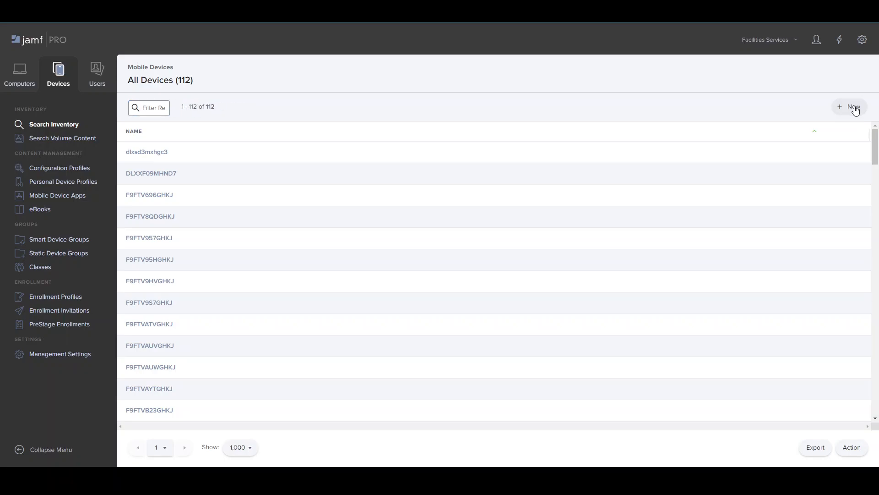
- Try creating a new search, hit Access Denied, and return to Devices
left_click(852, 107)
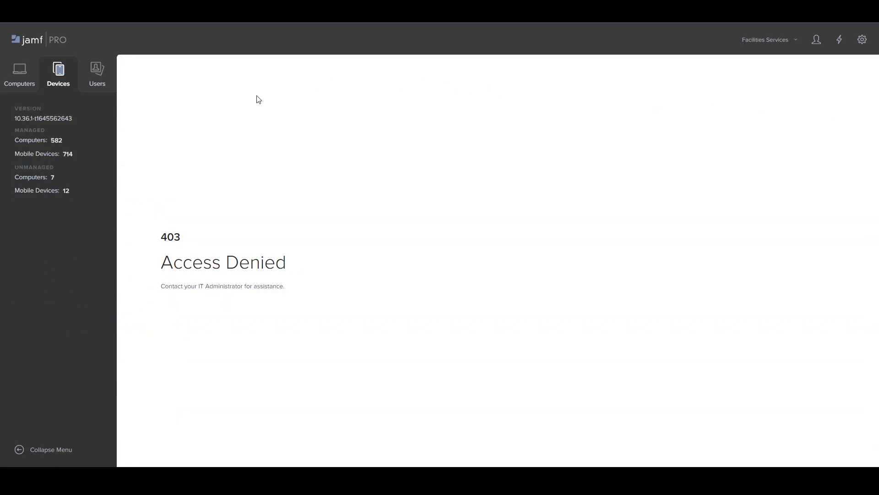
mouse_move(58, 72)
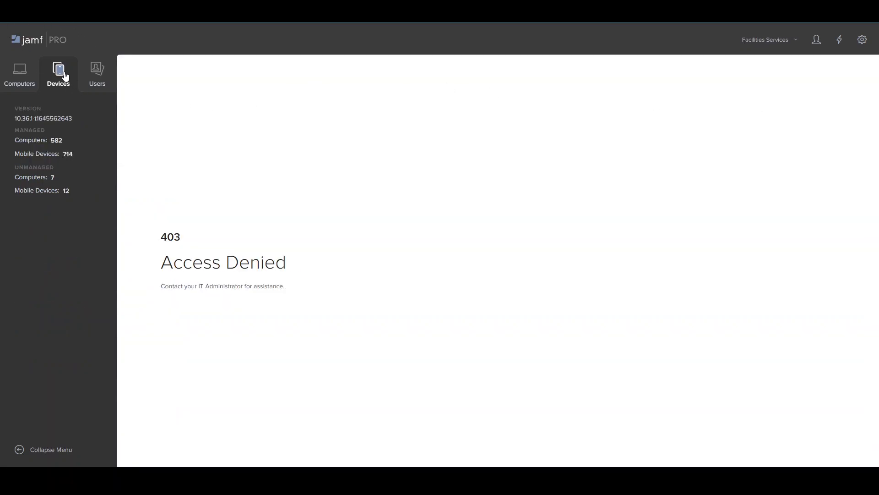
left_click(58, 74)
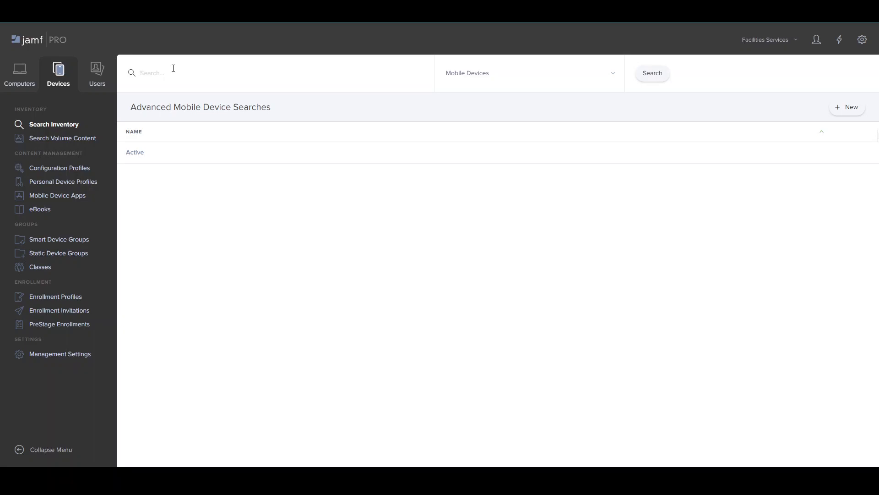
- Search by serial f9ftvb3x and open the FS-F9FTVB3XGHKJ record
left_click(152, 73)
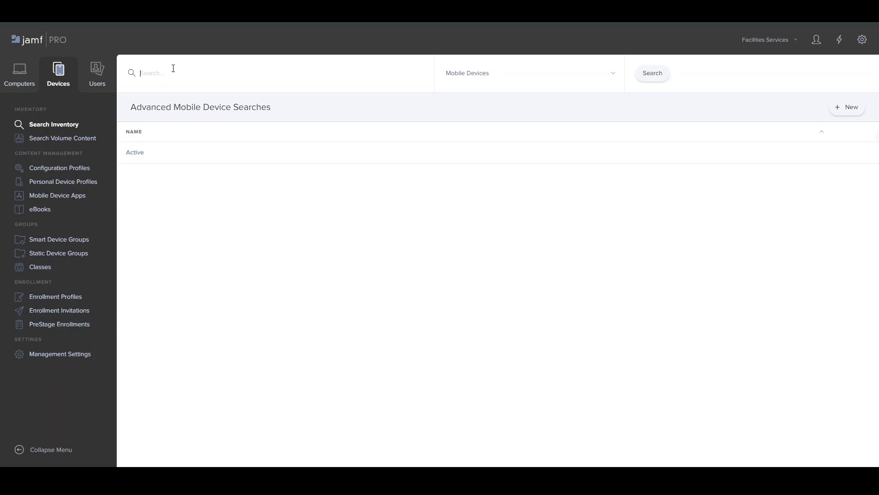
type("r9")
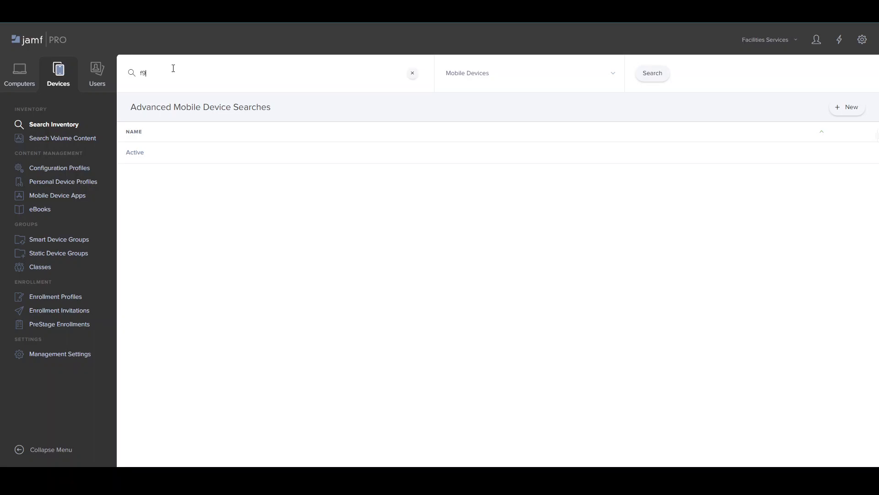
type("ft")
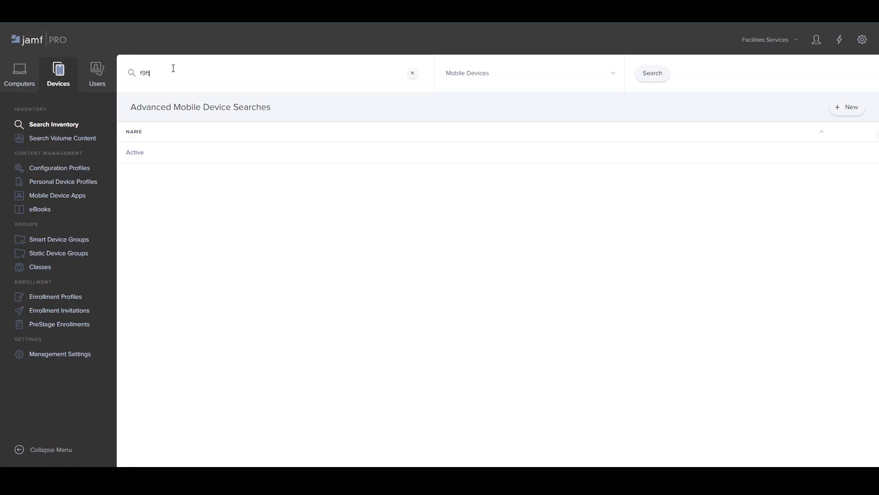
type("vb")
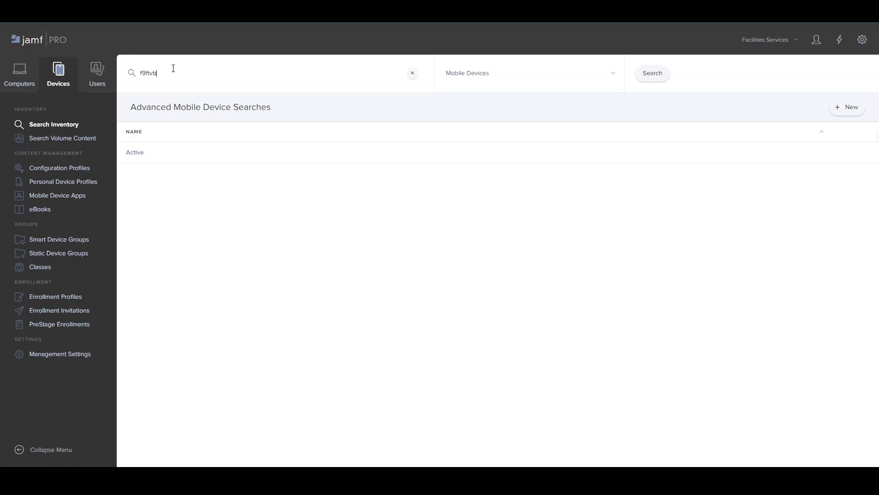
type("3xghk")
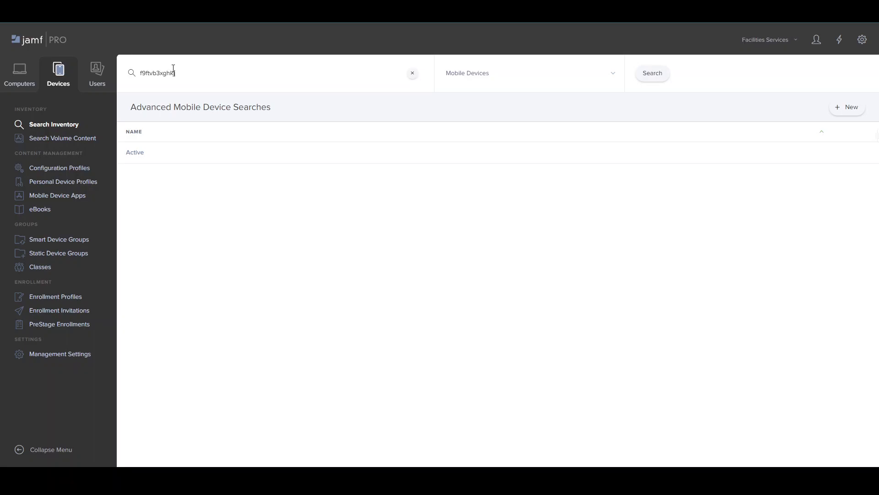
left_click(651, 73)
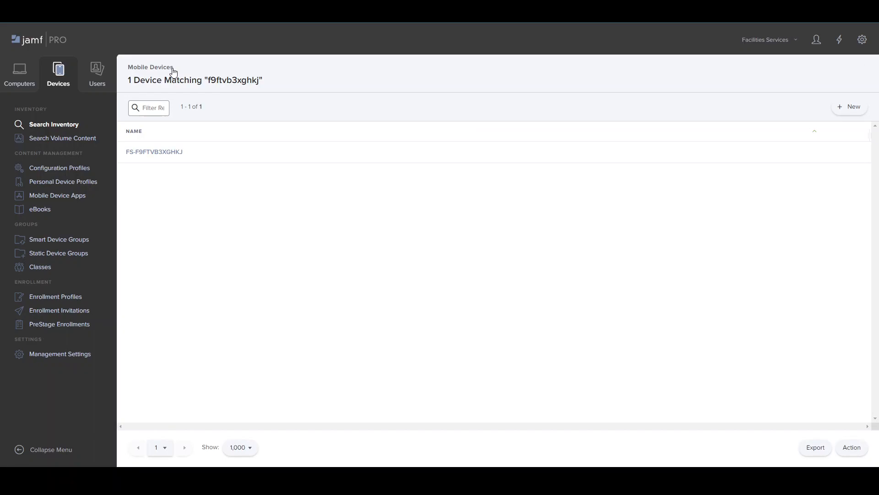
left_click(154, 152)
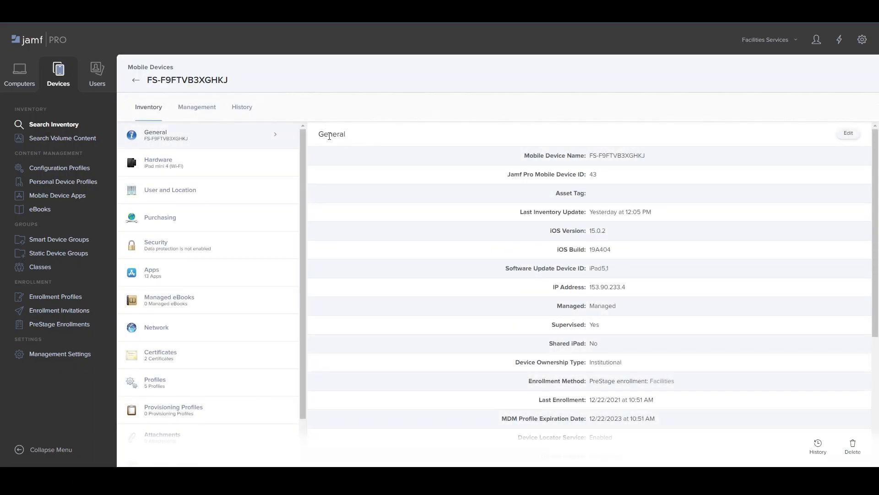
- Show the Management tab for iPad FS-F9FTVB3XGHKJ
left_click(135, 80)
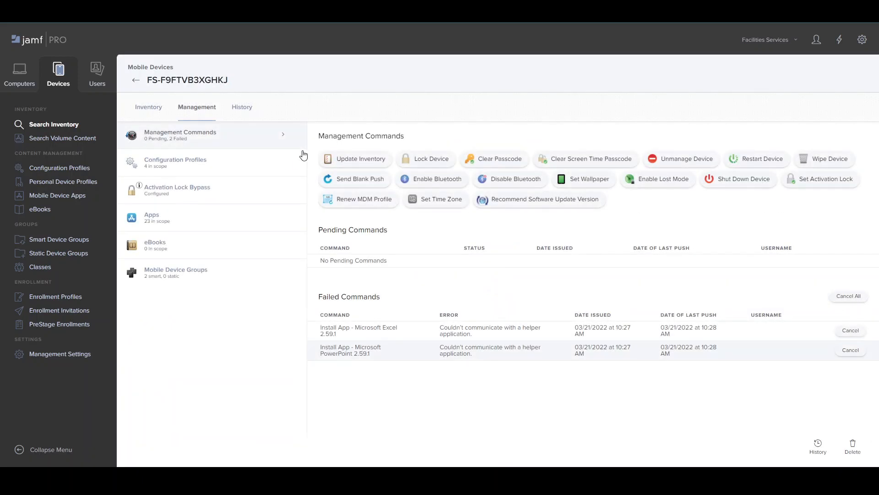
mouse_move(267, 174)
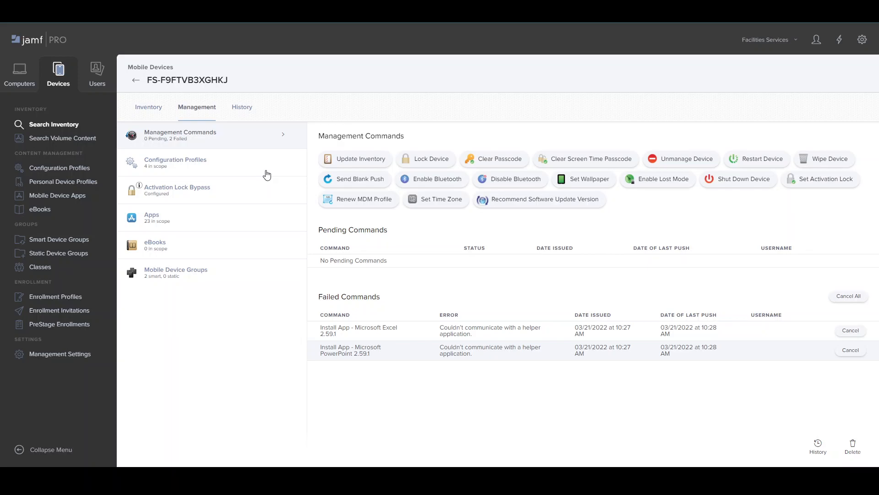
mouse_move(621, 210)
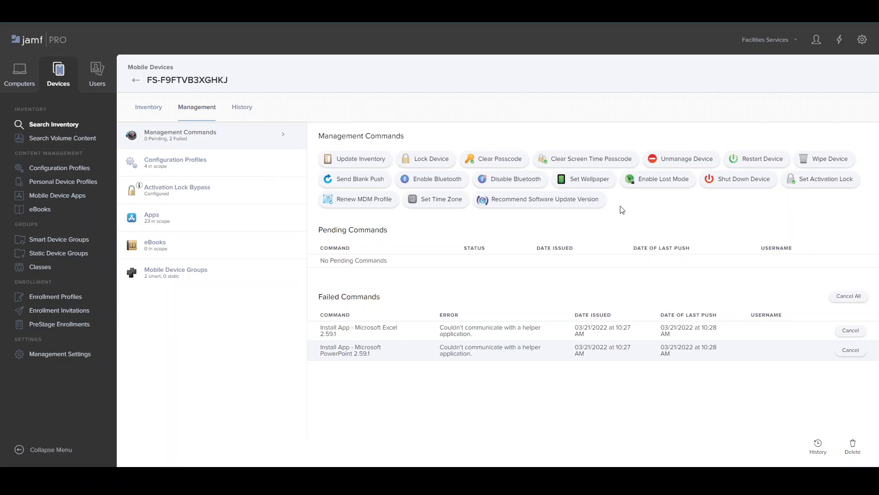
mouse_move(831, 219)
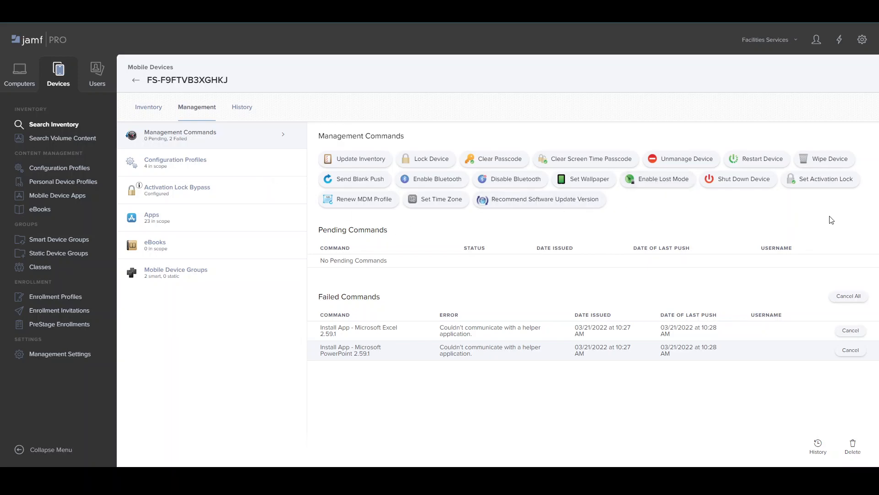
mouse_move(829, 159)
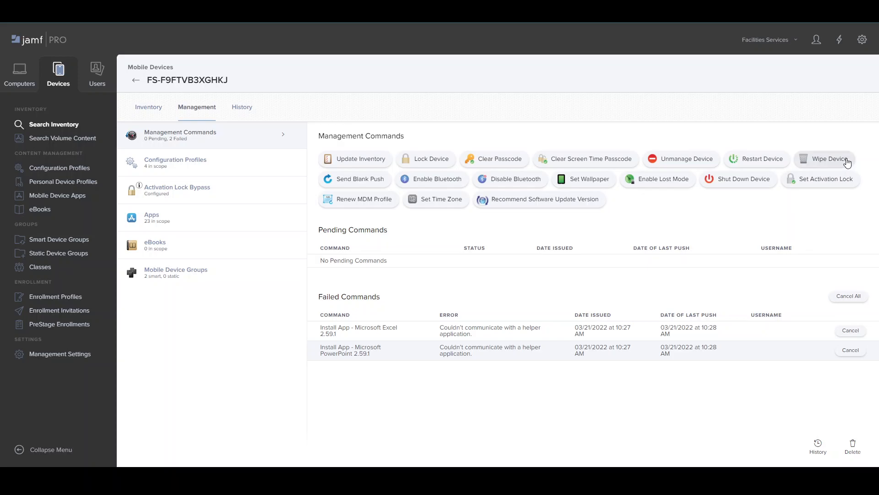
- Open Wipe Device for the iPad, then cancel without wiping
left_click(829, 159)
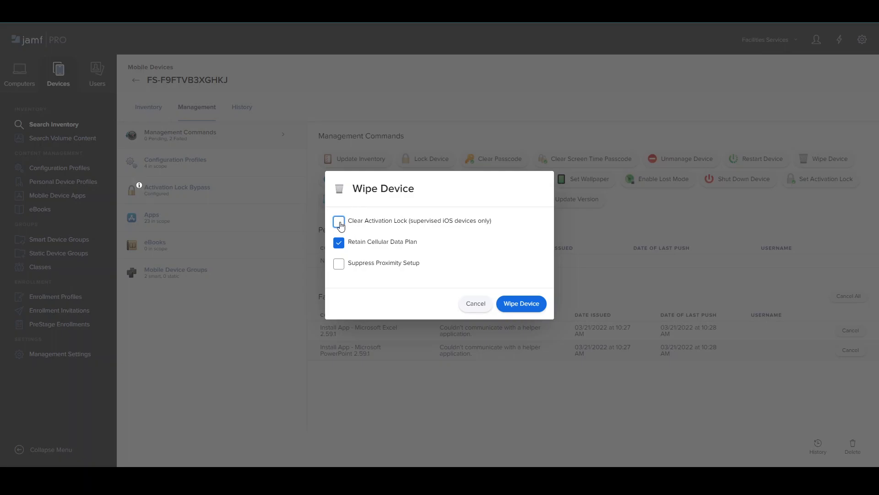
mouse_move(465, 319)
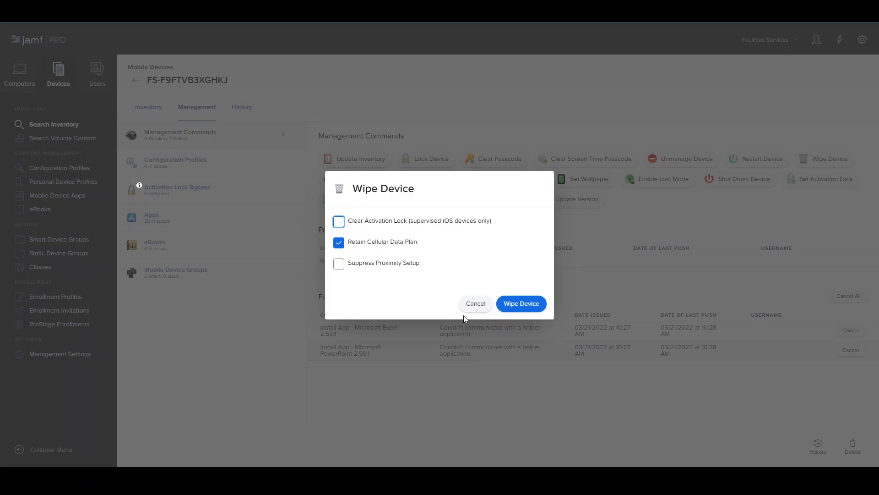
mouse_move(460, 307)
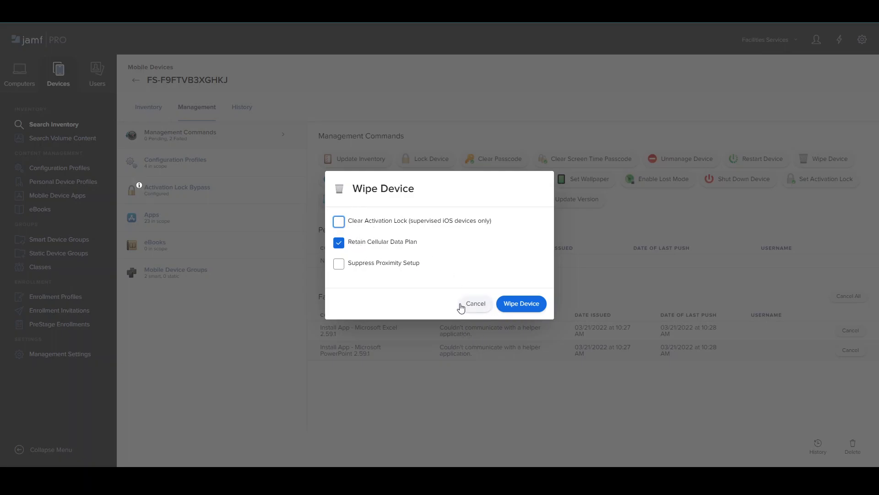
mouse_move(475, 303)
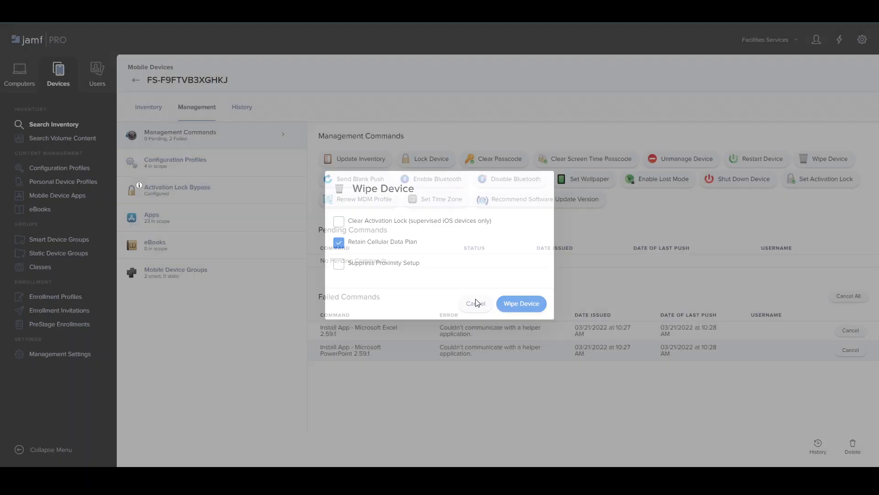
left_click(475, 303)
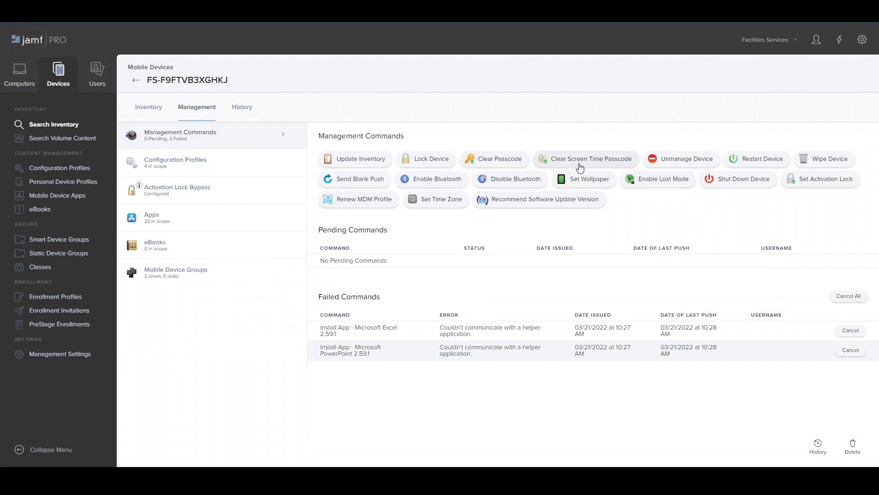
mouse_move(494, 159)
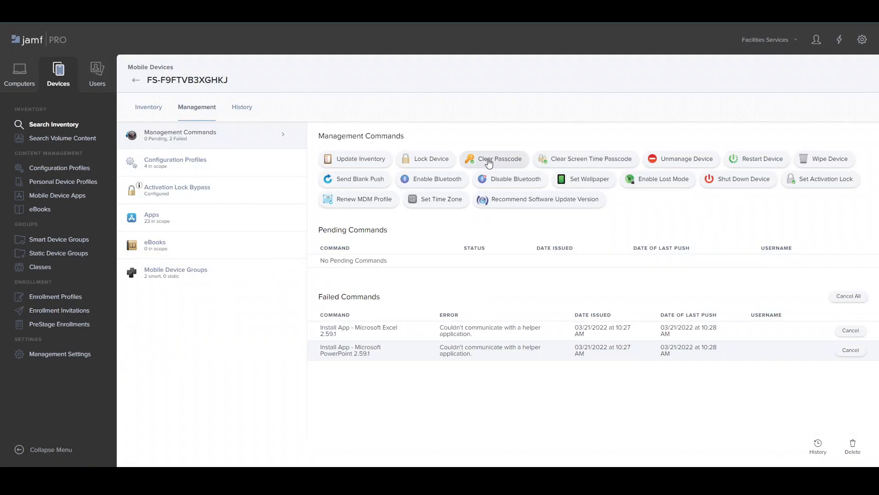
left_click(497, 159)
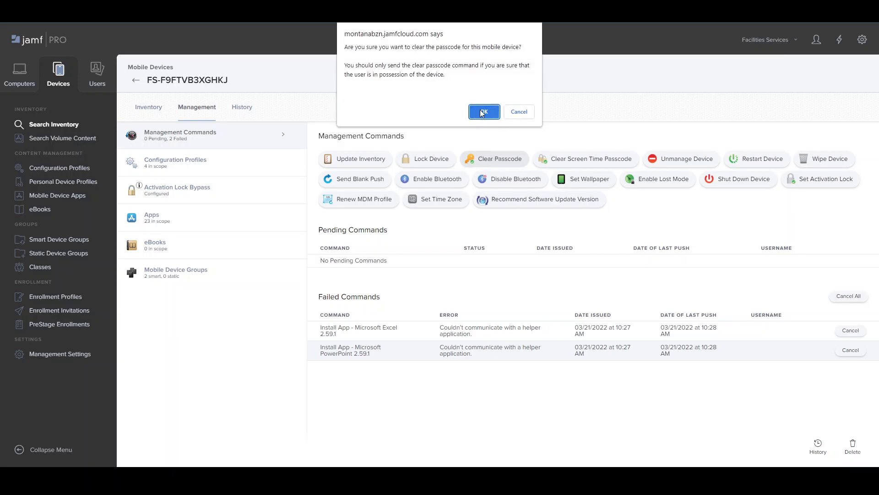
mouse_move(520, 110)
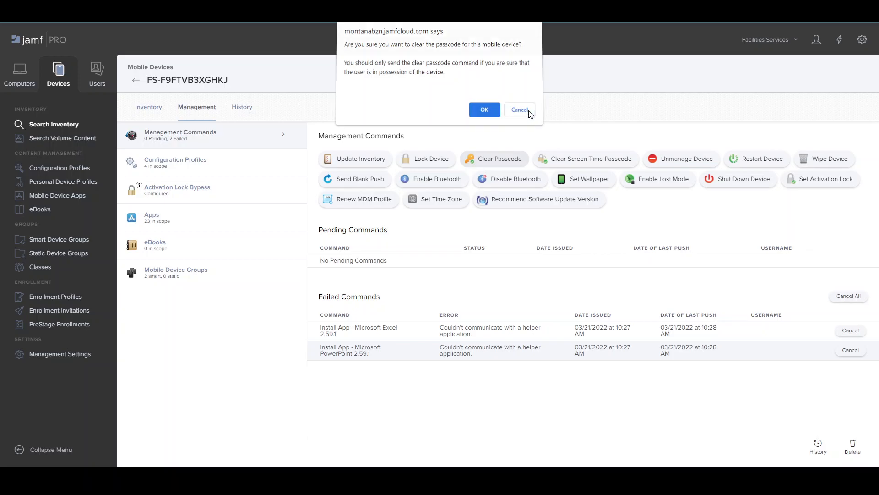
left_click(519, 109)
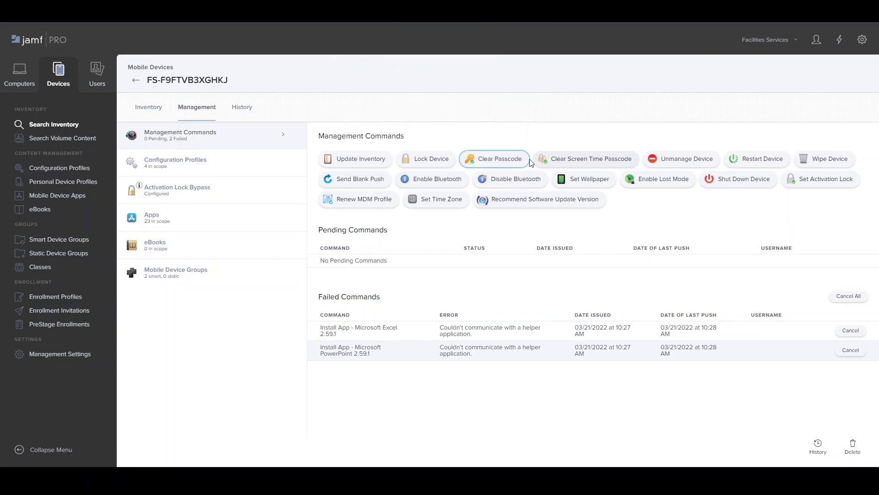
mouse_move(812, 323)
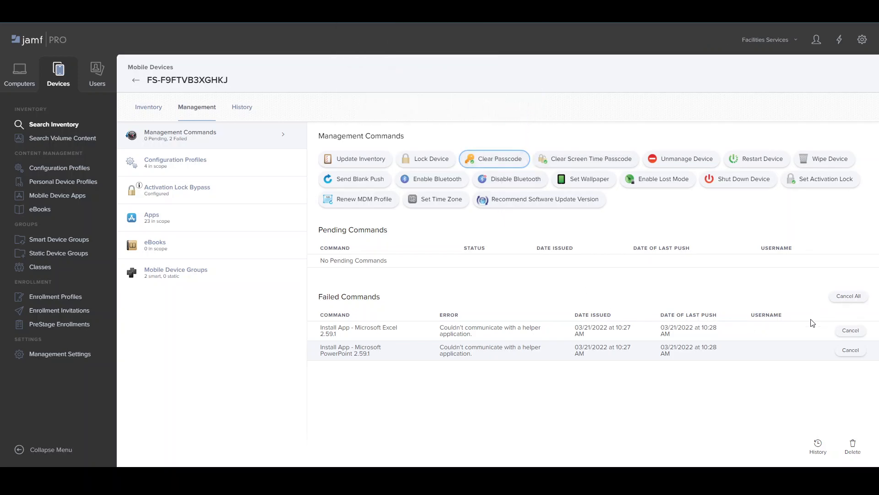
mouse_move(442, 200)
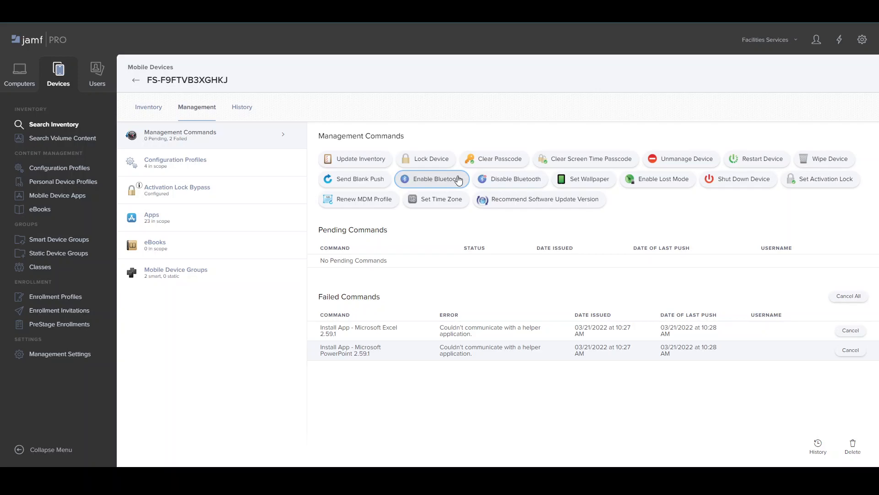
mouse_move(472, 178)
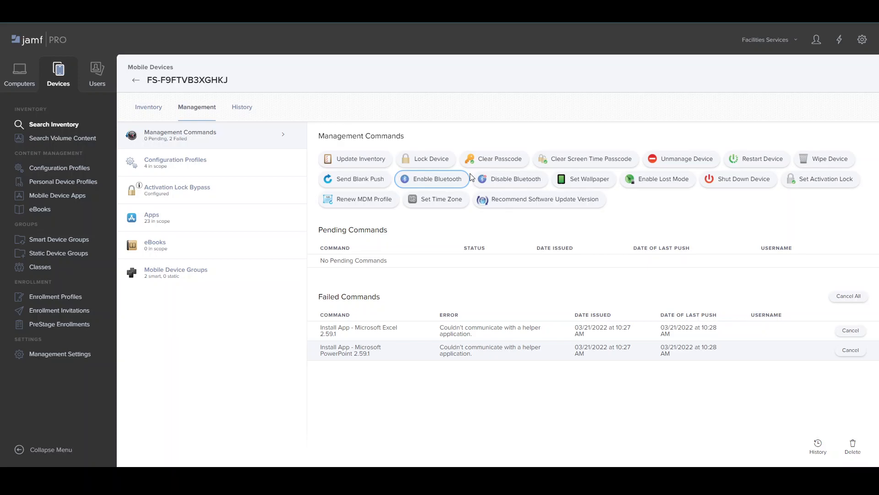
mouse_move(510, 178)
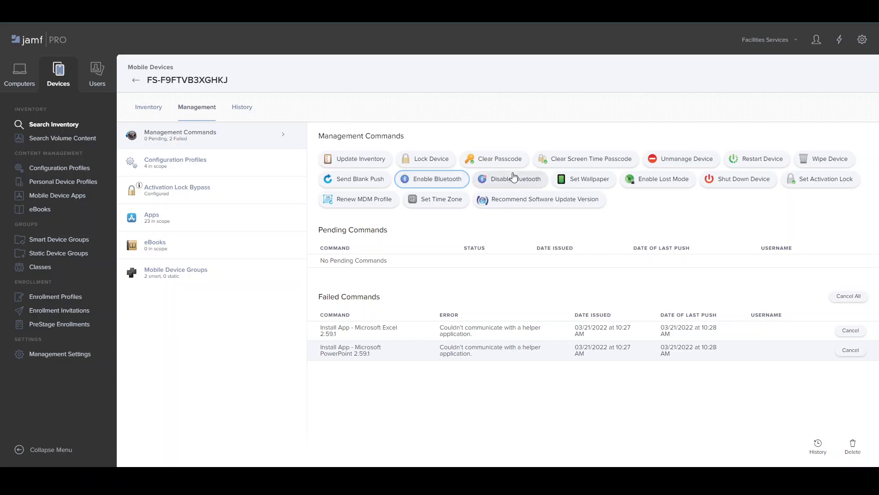
mouse_move(499, 185)
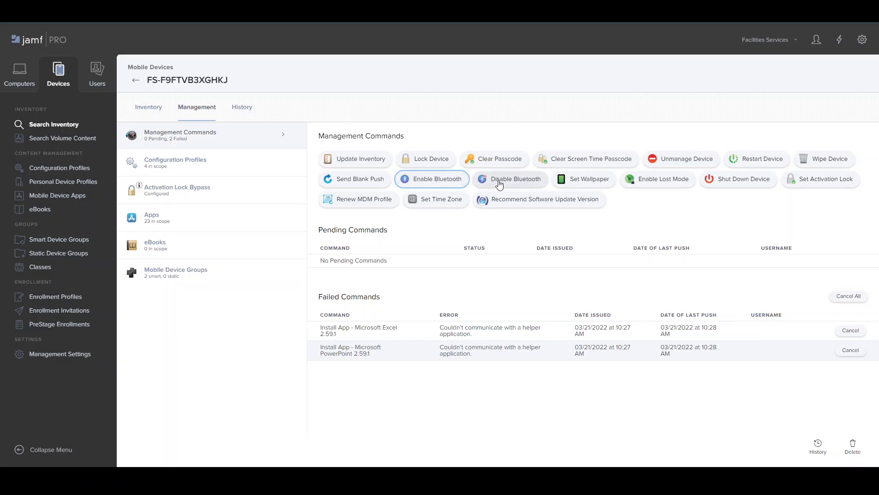
mouse_move(499, 159)
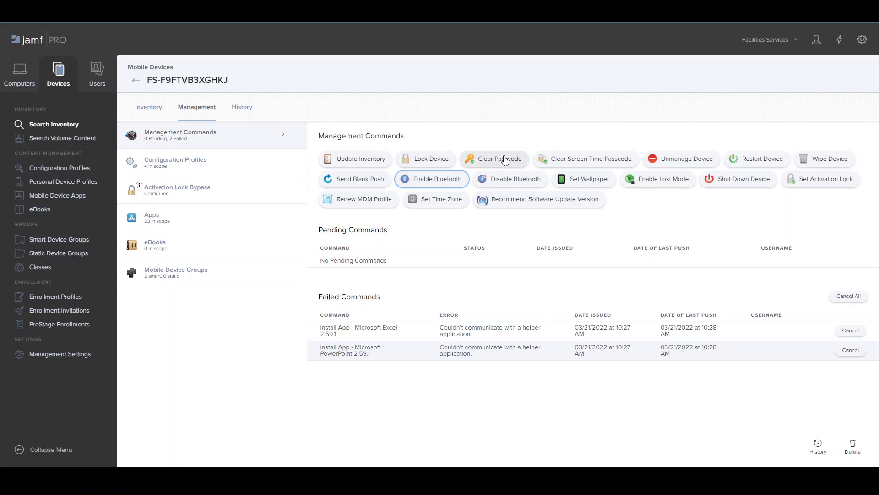
mouse_move(575, 162)
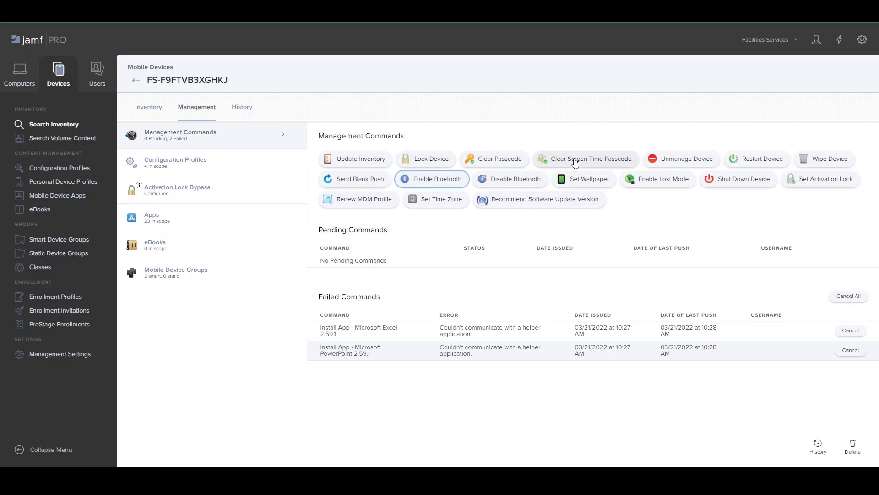
mouse_move(834, 158)
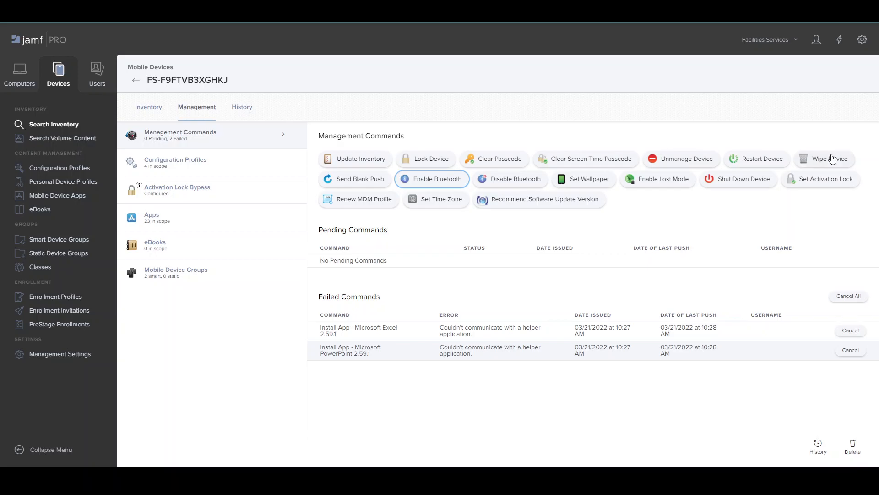
mouse_move(740, 189)
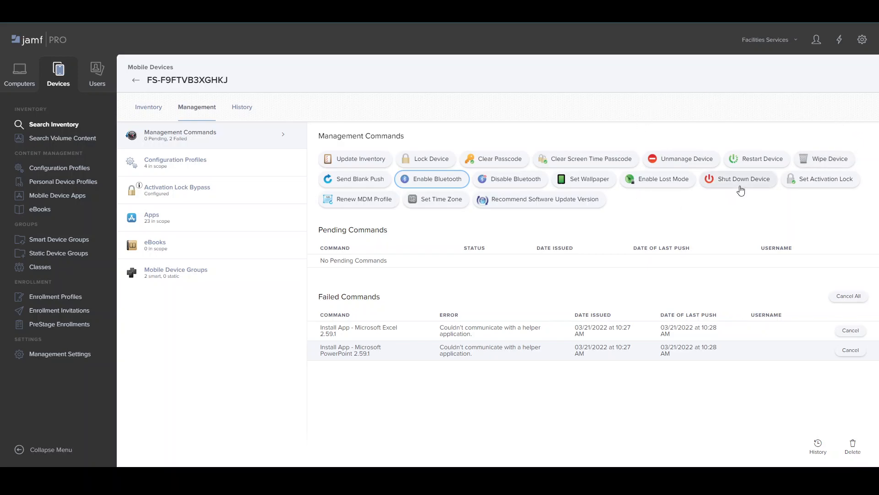
mouse_move(772, 194)
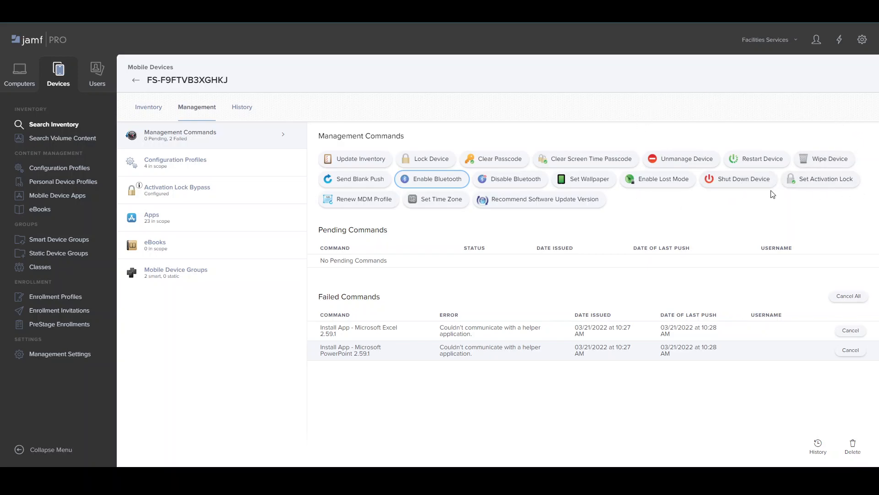
mouse_move(392, 230)
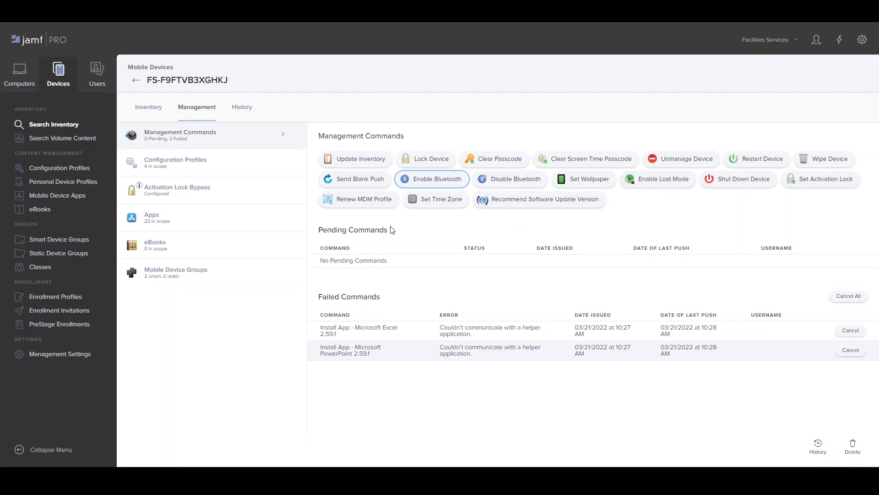
mouse_move(589, 179)
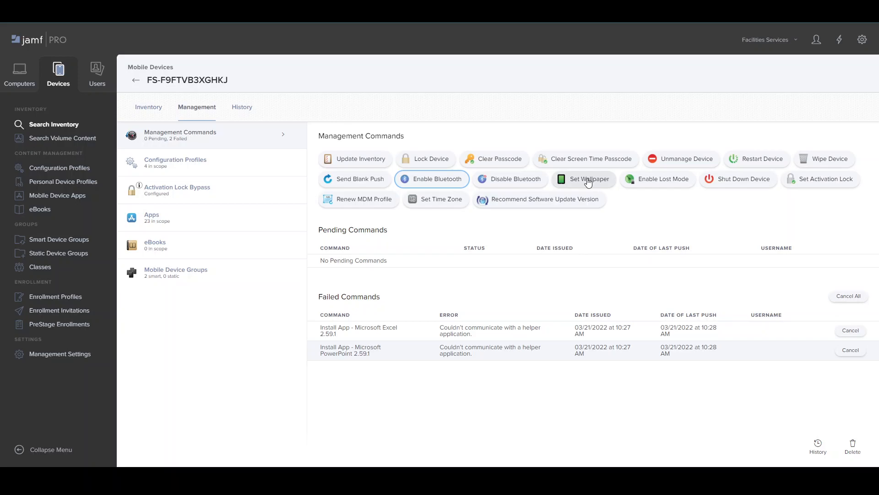
mouse_move(55, 283)
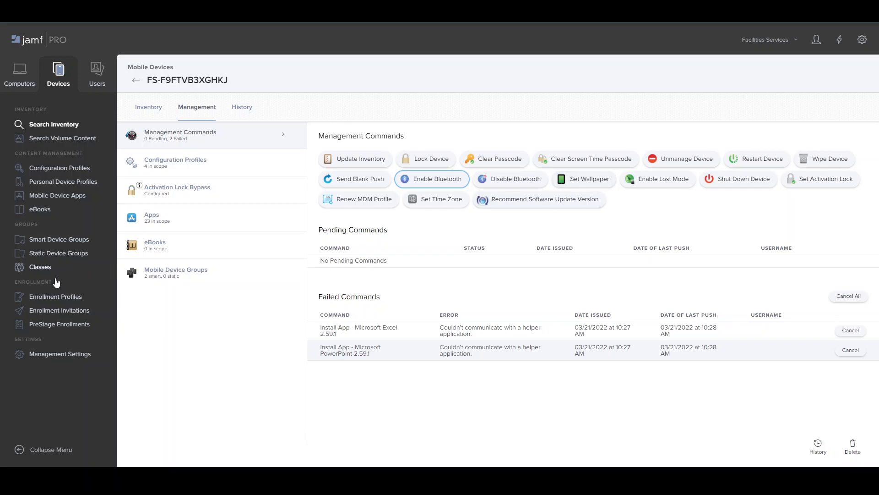
mouse_move(154, 409)
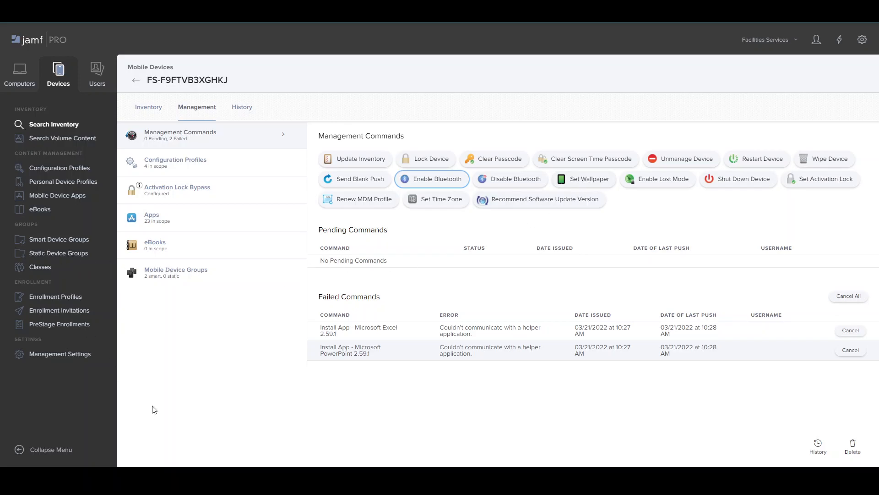